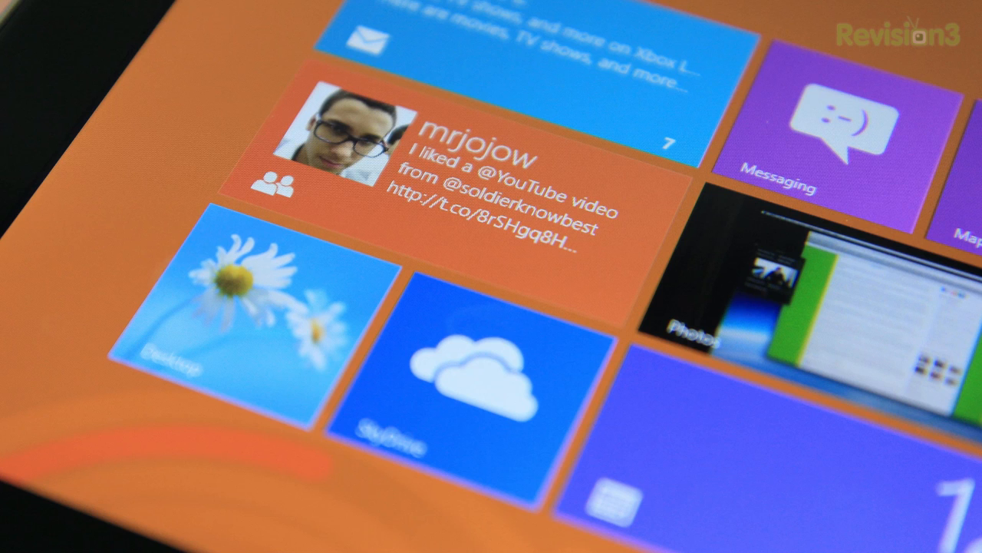
# Scroll the Start screen to reveal the Office 2013, Netflix, Hulu Plus and TuneIn tiles.
pyautogui.hscroll(-3)
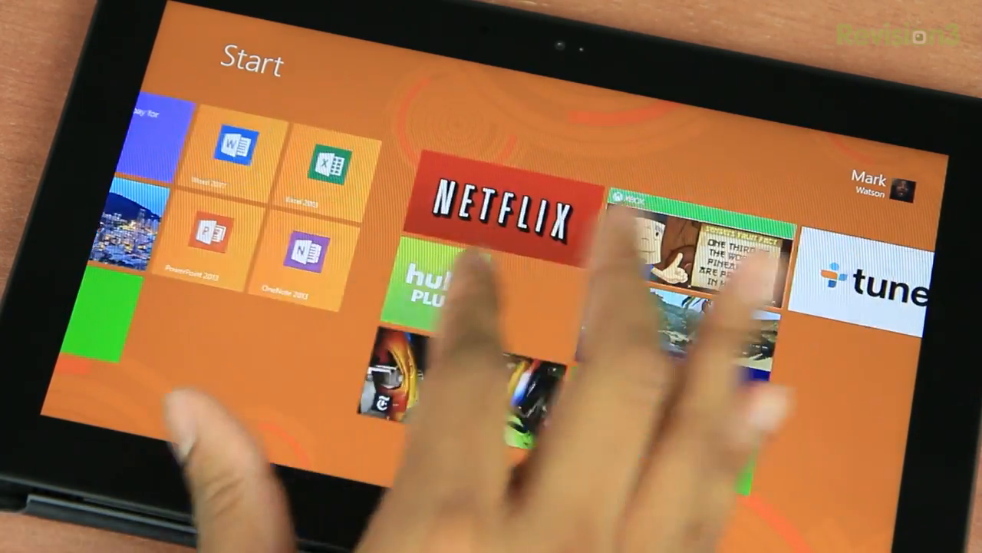
# Swipe from the right edge to show the Search, Share, Start, Devices and Settings charms.
pyautogui.hscroll(-3)
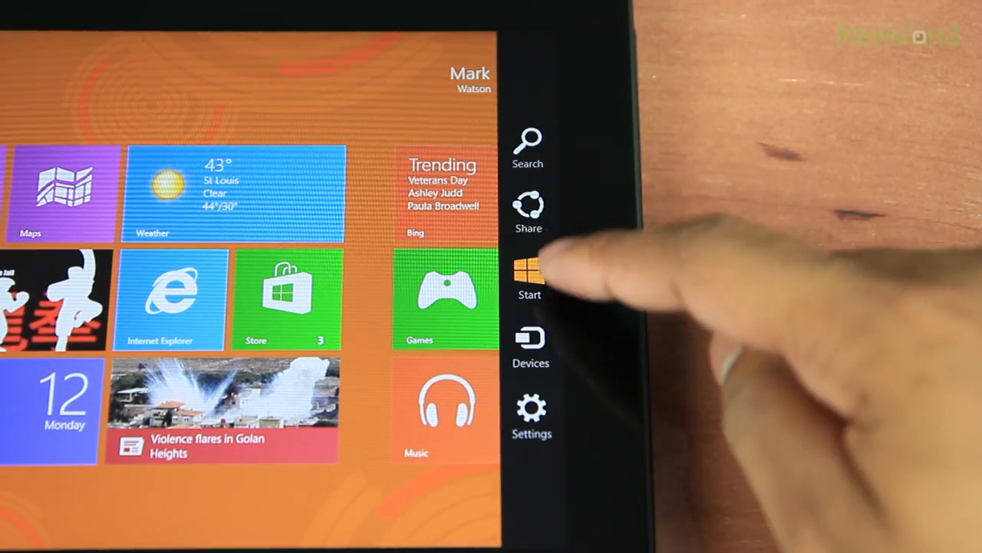
# Drag the brightness slider in the Settings charm, ending on the daisy-wallpaper desktop.
pyautogui.click(529, 279)
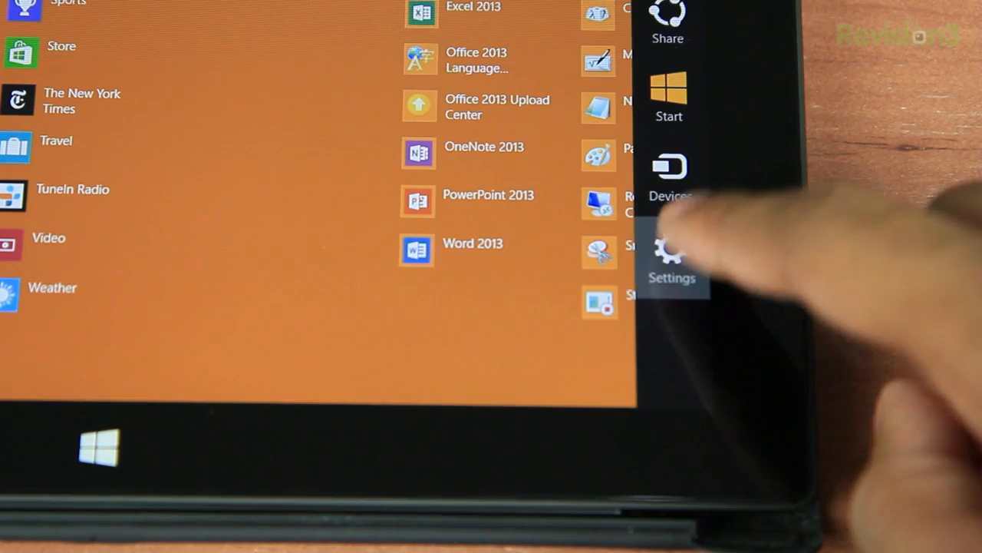
pyautogui.click(671, 258)
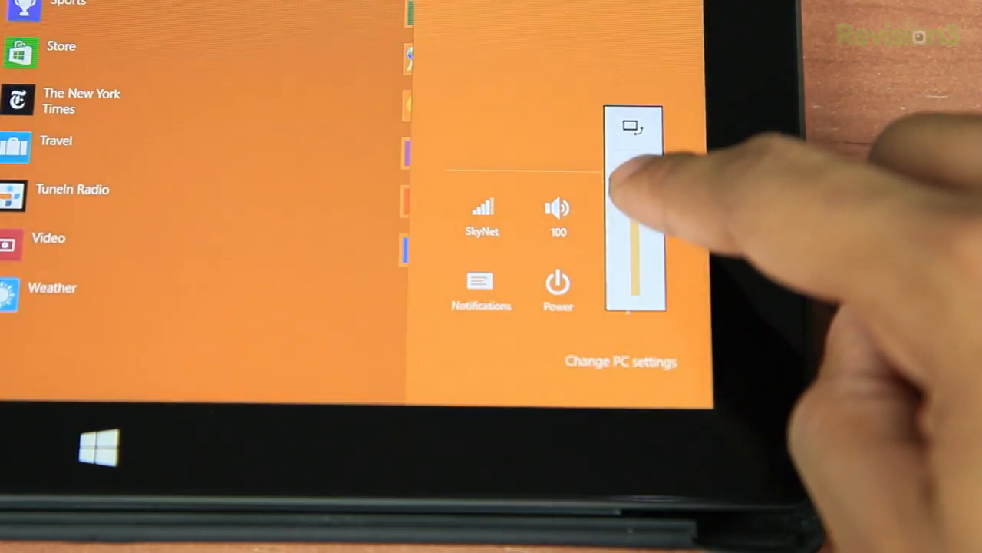
pyautogui.moveTo(635, 223); pyautogui.dragTo(636, 276)
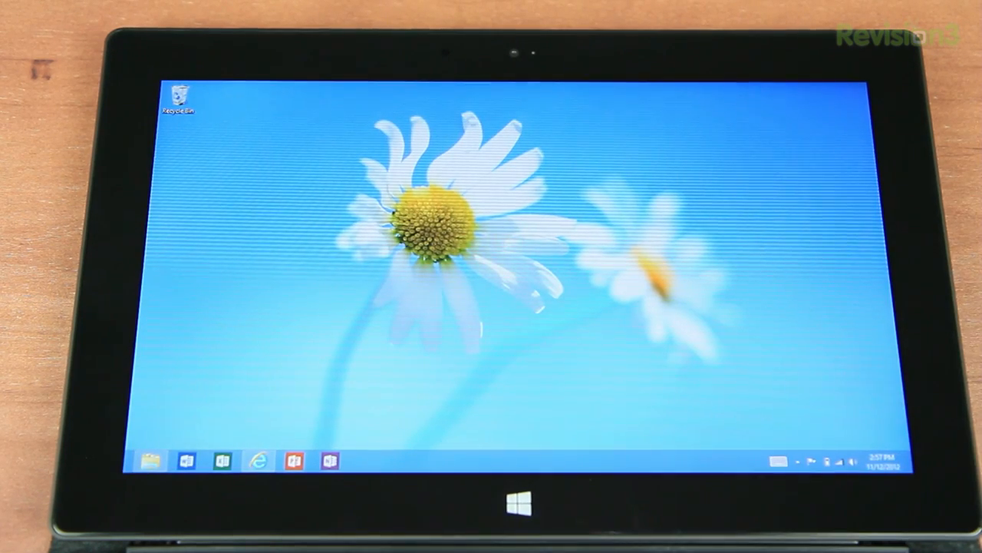
# Zoom in on the Yahoo home page in Metro IE, then load MSN in desktop Internet Explorer.
pyautogui.click(260, 460)
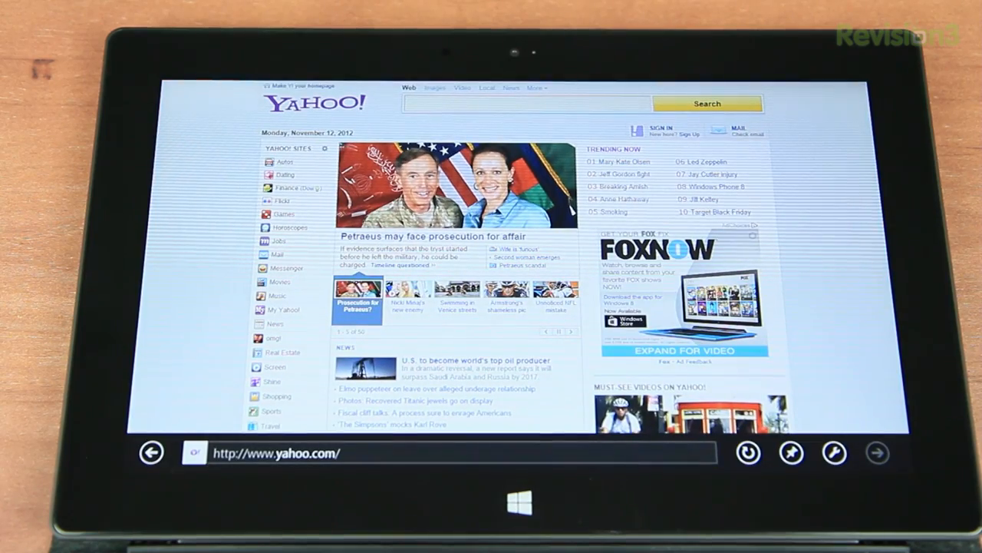
pyautogui.scroll(-3)
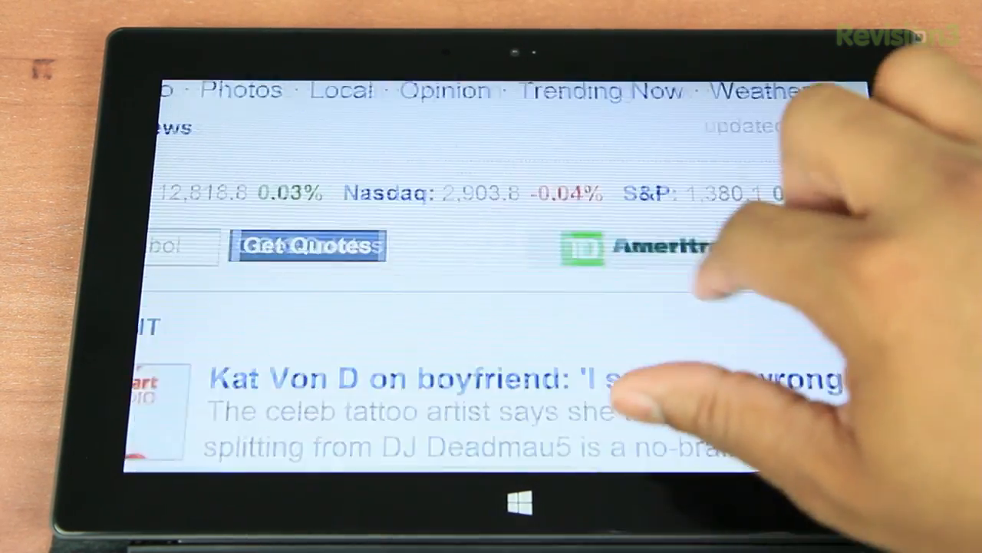
pyautogui.scroll(-3)
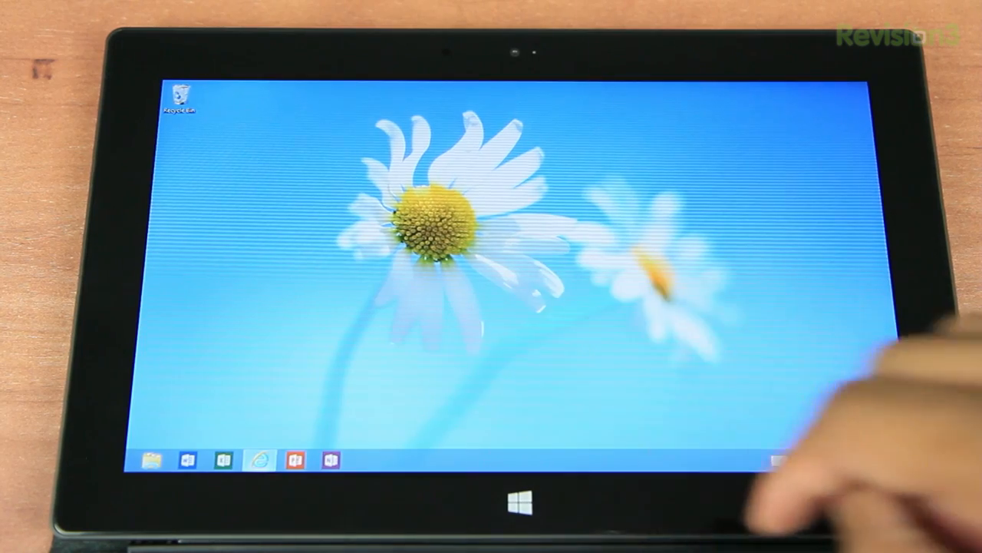
pyautogui.click(258, 460)
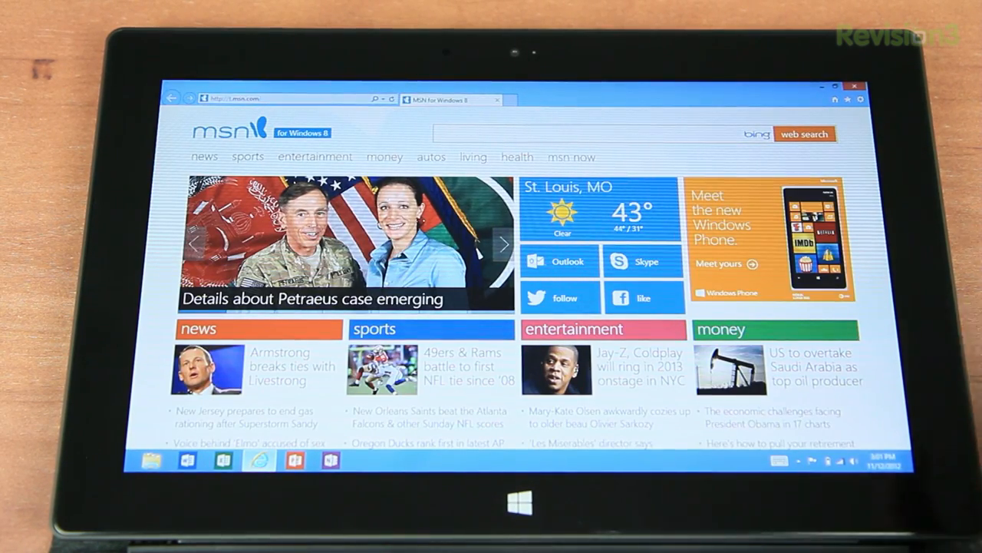
# Launch Word 2013 Preview's start screen, then PowerPoint 2013 Preview's Title Layout template from the taskbar.
pyautogui.scroll(-3)
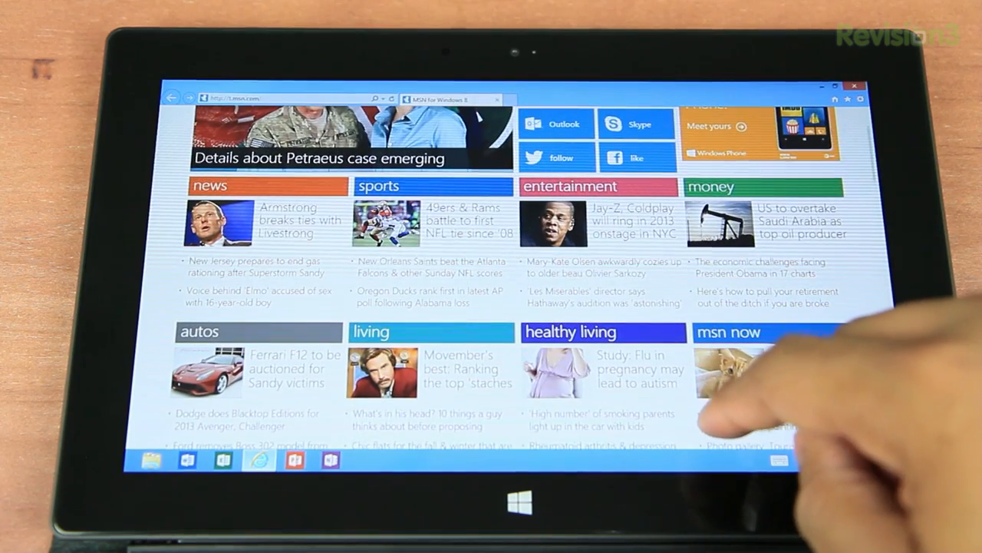
pyautogui.click(211, 461)
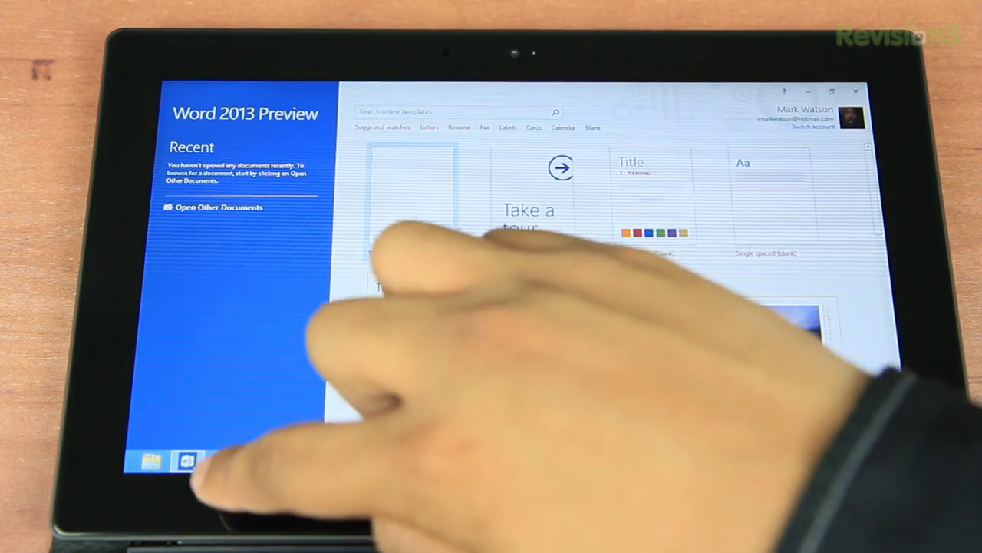
pyautogui.click(224, 460)
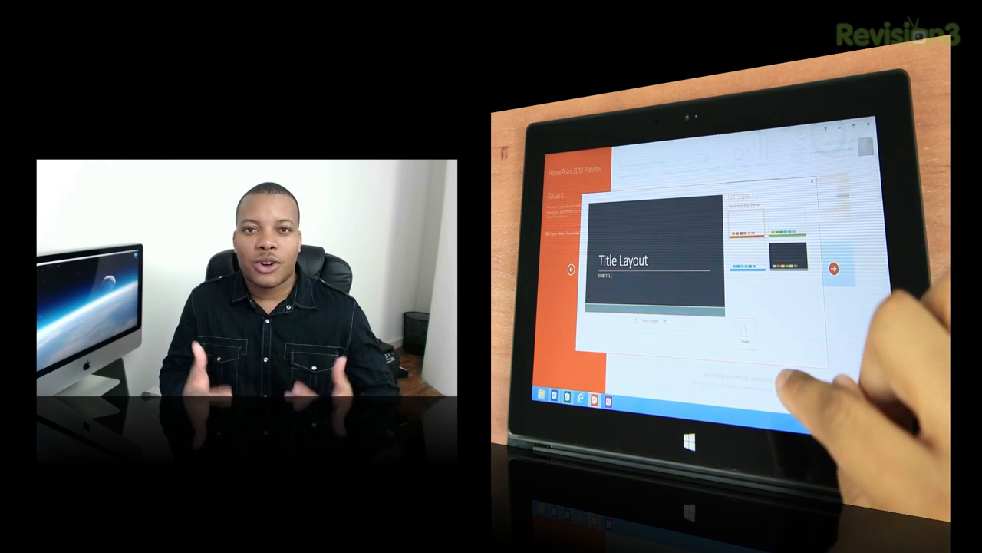
# Create a Title Layout presentation with test text 'Knybbnkmkbhun' in its title, then return to Start.
pyautogui.click(811, 181)
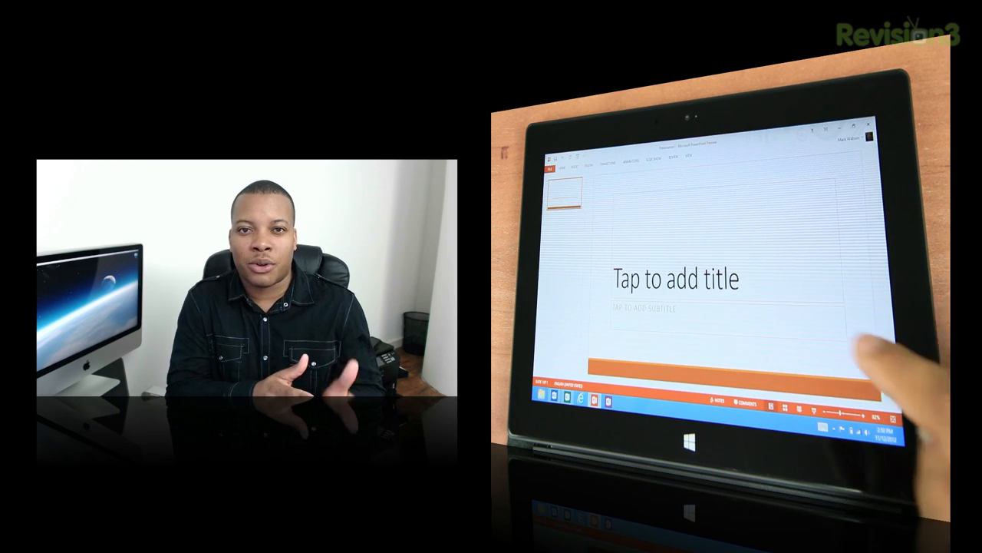
pyautogui.click(672, 279)
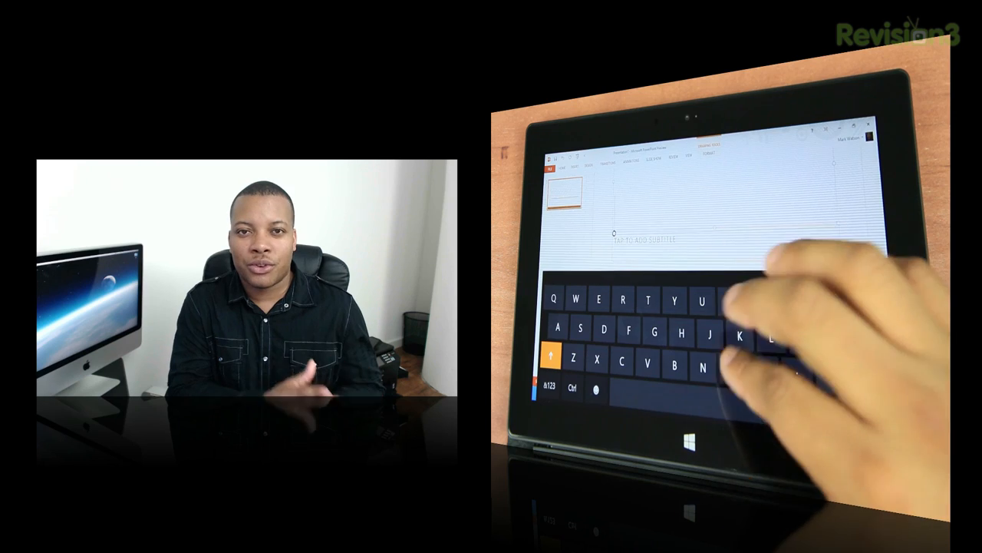
pyautogui.write('Knybbnkmkbhun')
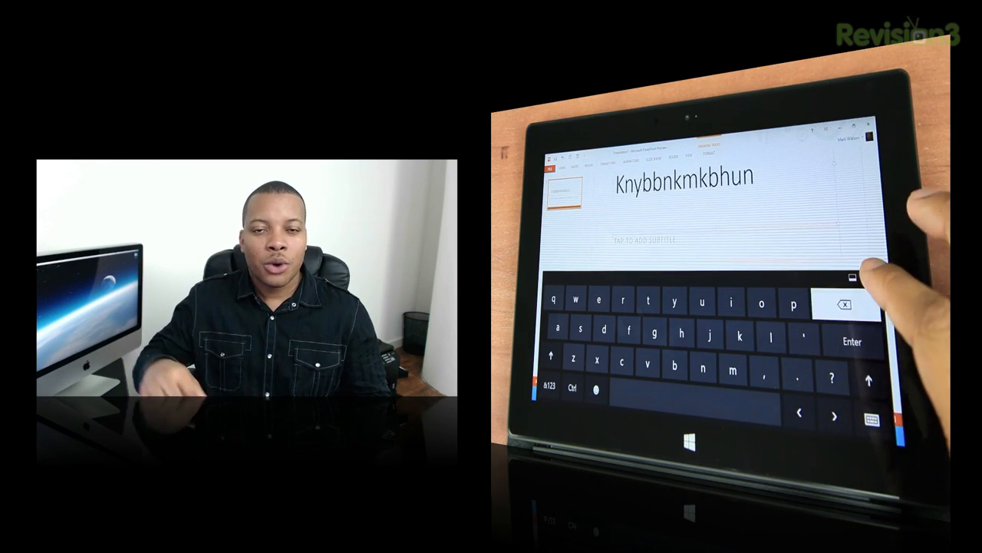
pyautogui.click(854, 276)
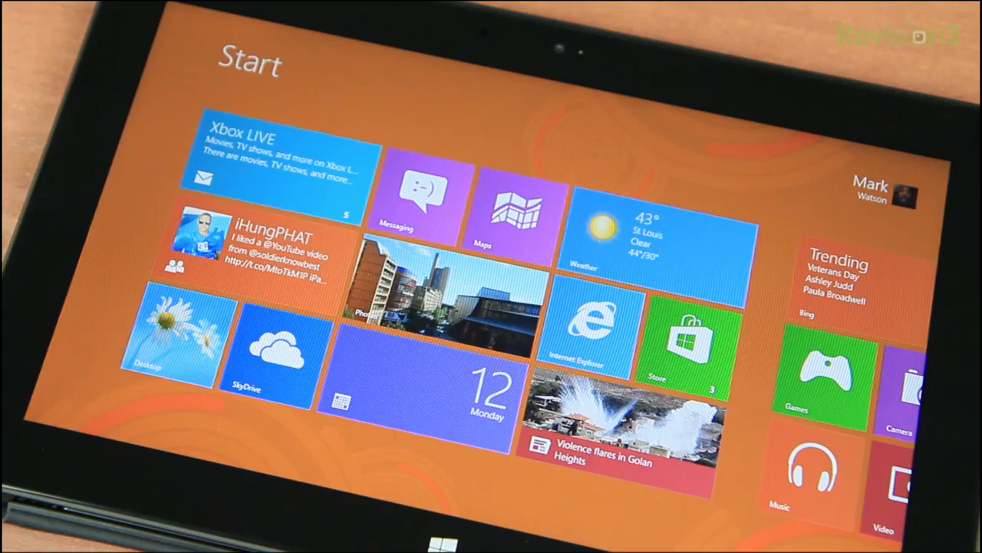
# Browse the Store's Games and Travel listings, then load the weather app's St. Louis Doppler radar map.
pyautogui.click(678, 350)
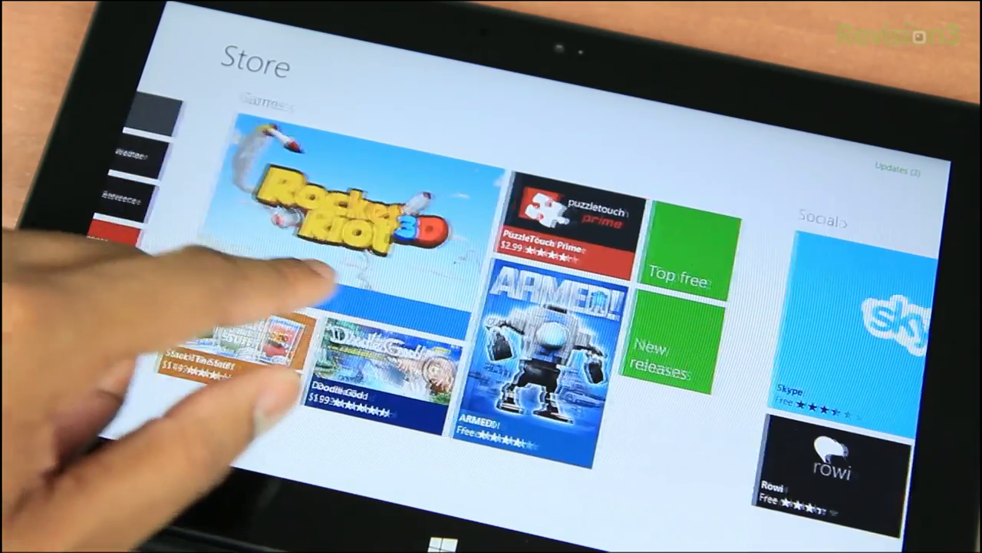
pyautogui.hscroll(3)
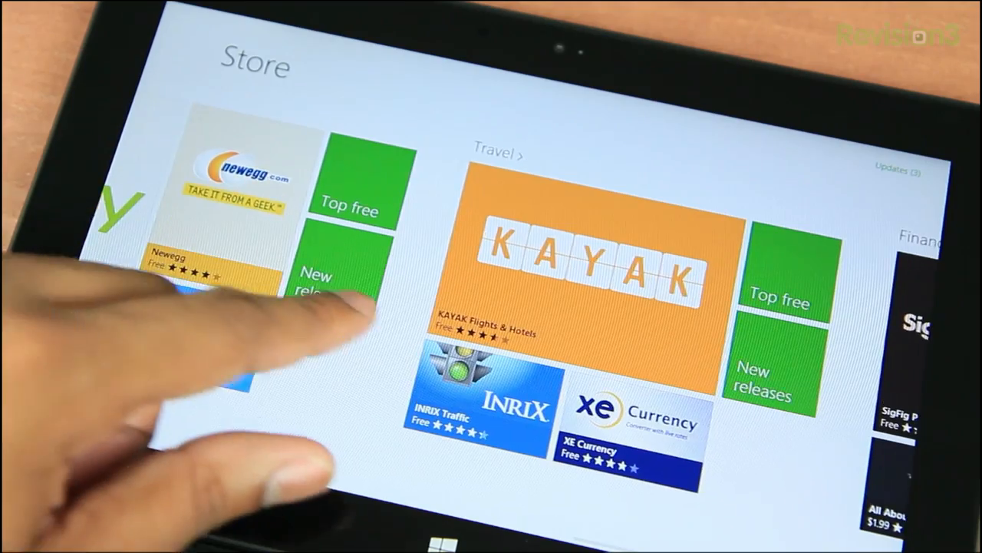
pyautogui.hscroll(-3)
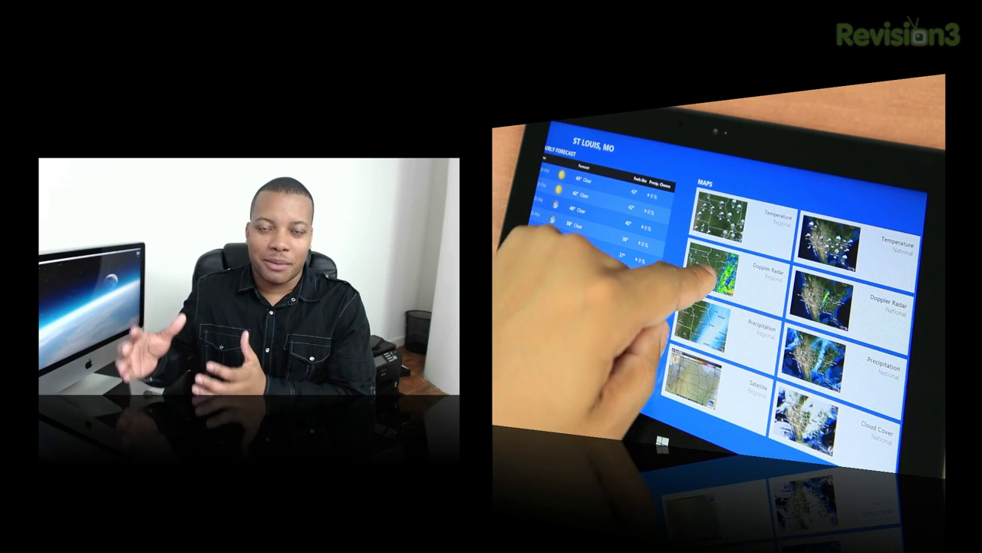
pyautogui.click(725, 277)
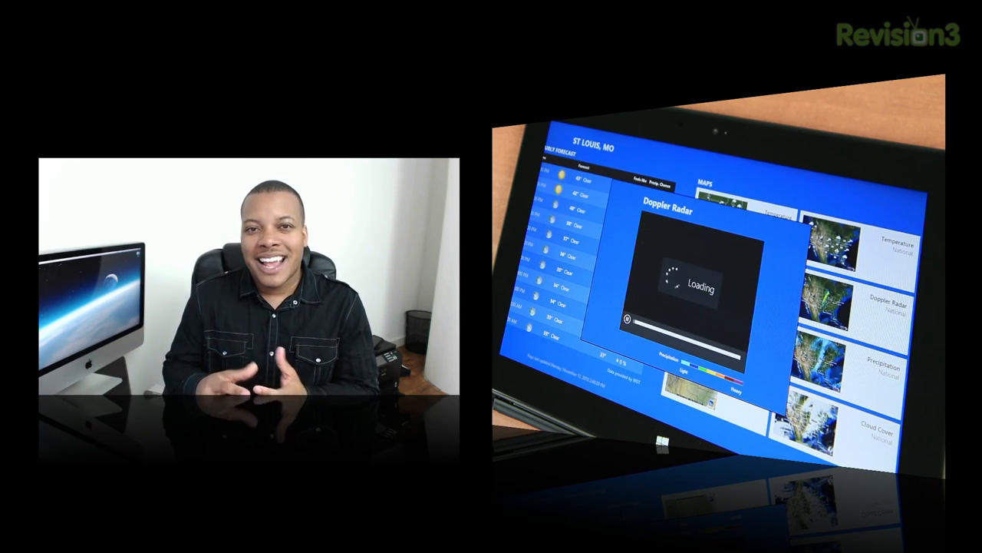